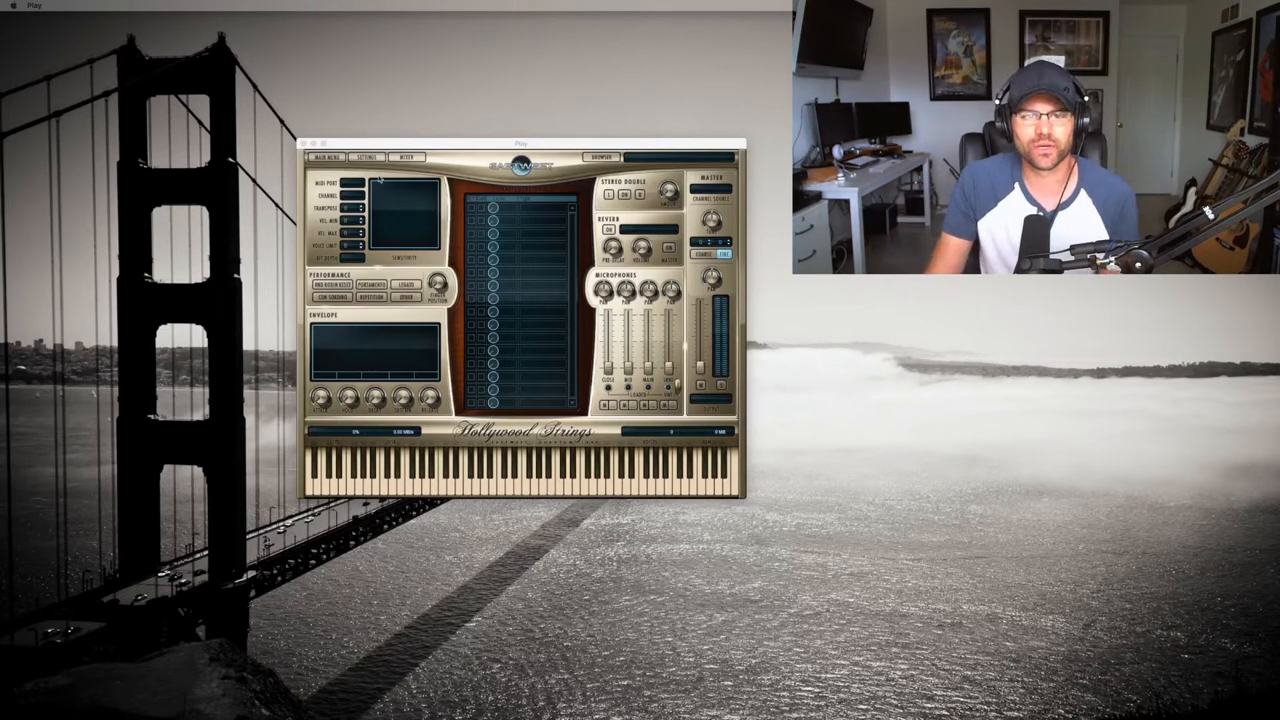
# Open the Play Settings dialog on the Audio tab
pyautogui.click(364, 156)
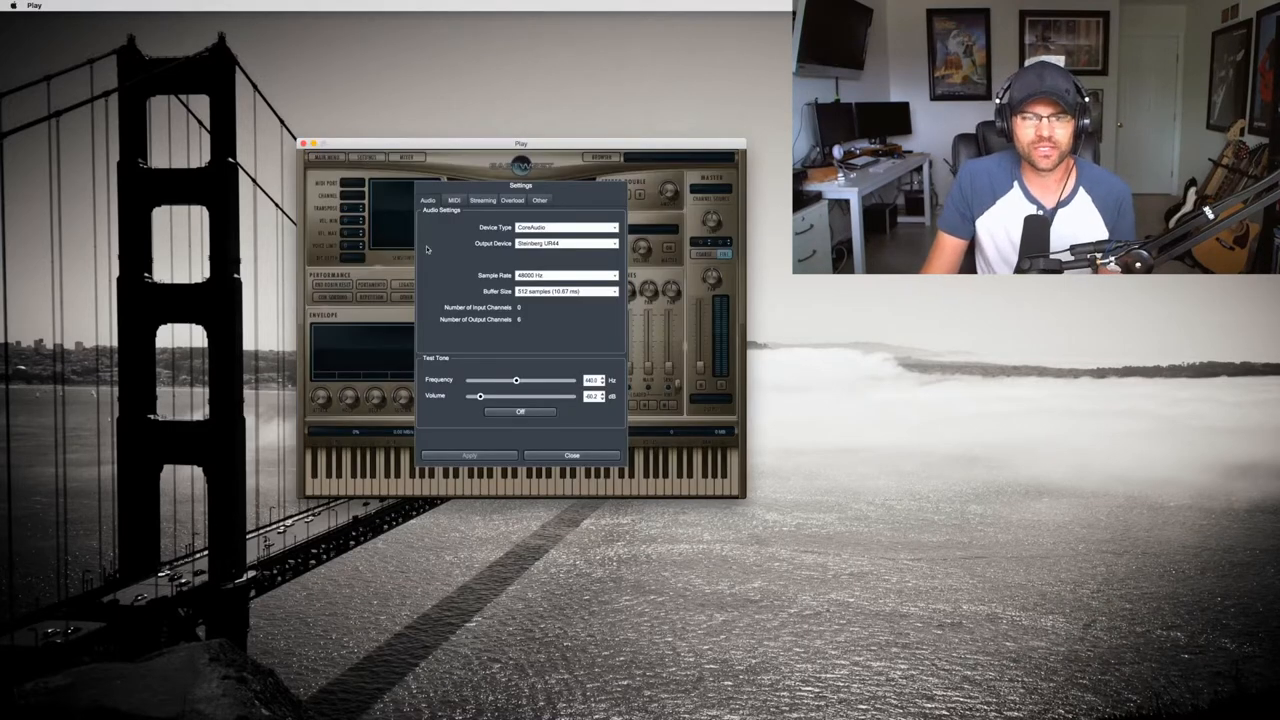
pyautogui.moveTo(460, 256)
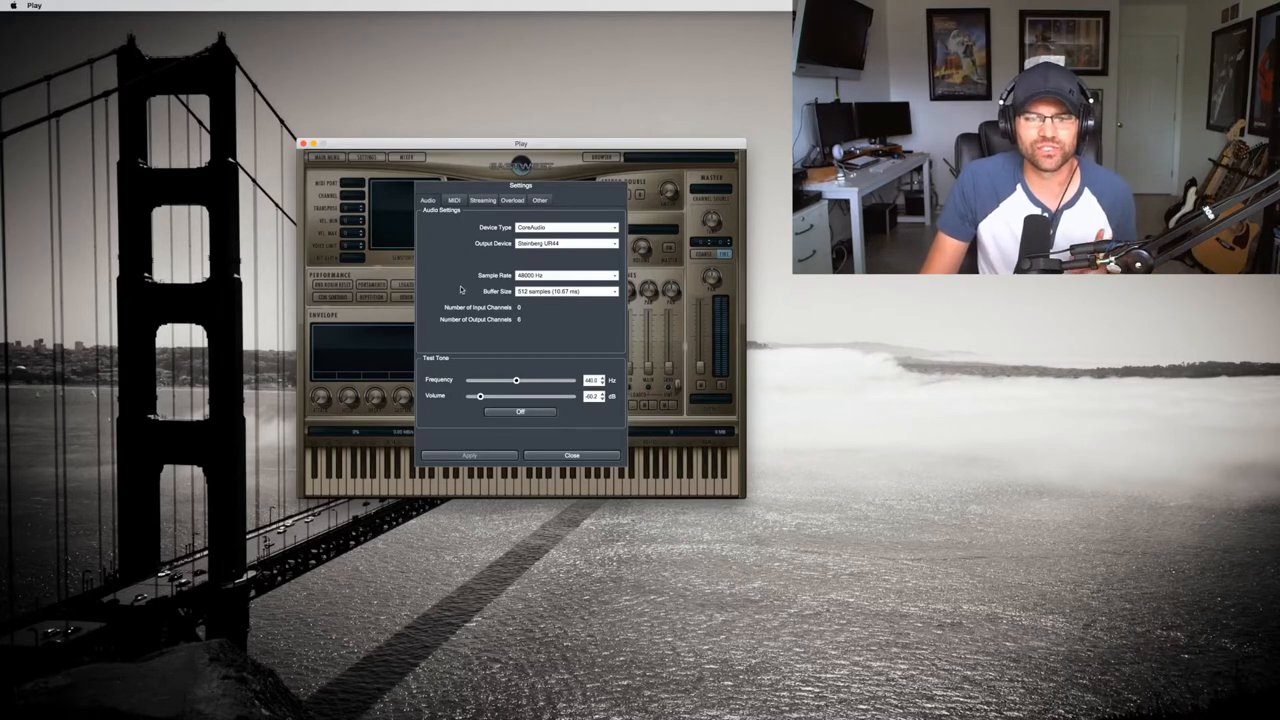
pyautogui.moveTo(496, 296)
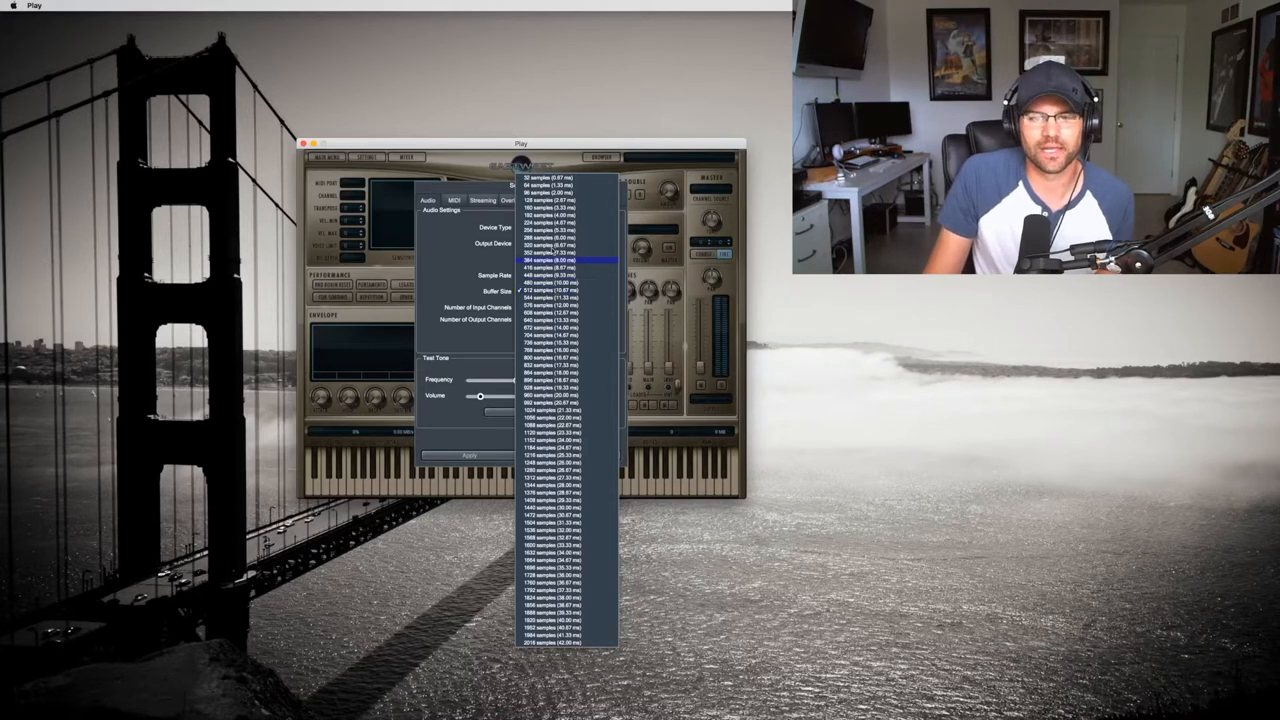
# Choose an audio buffer size from the Audio Buffer list, closing the choices
pyautogui.click(548, 200)
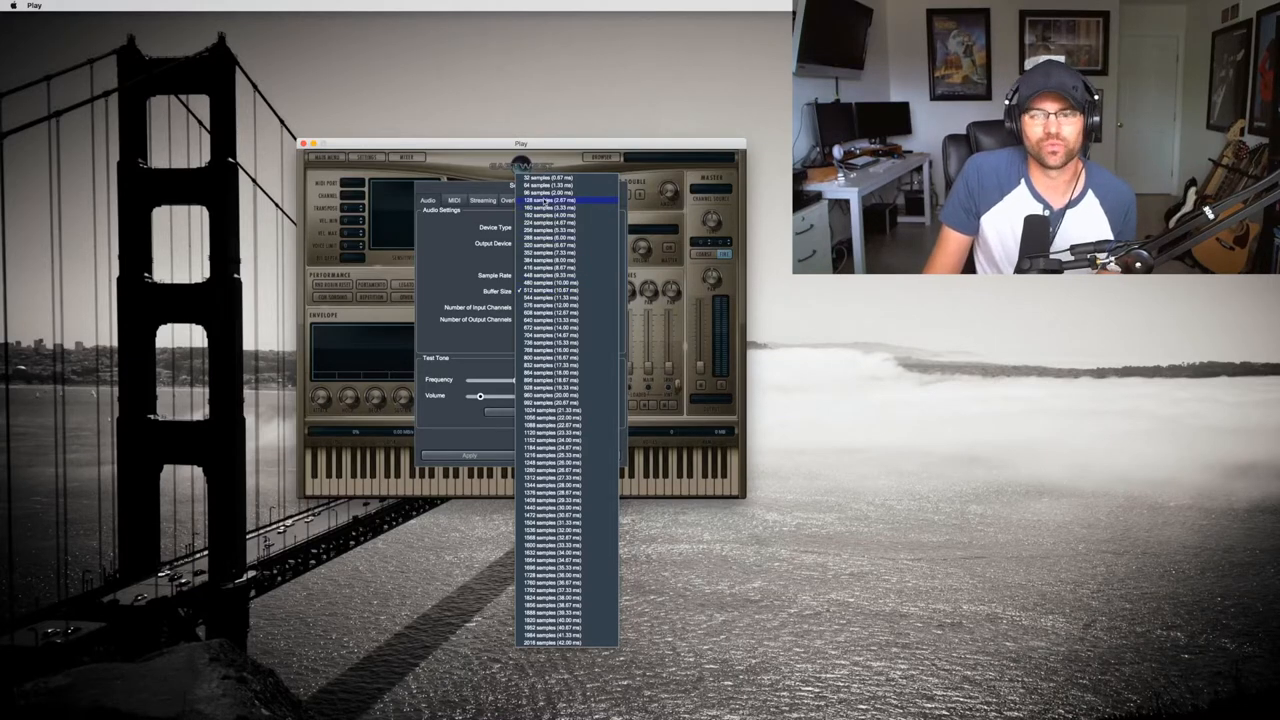
pyautogui.click(550, 290)
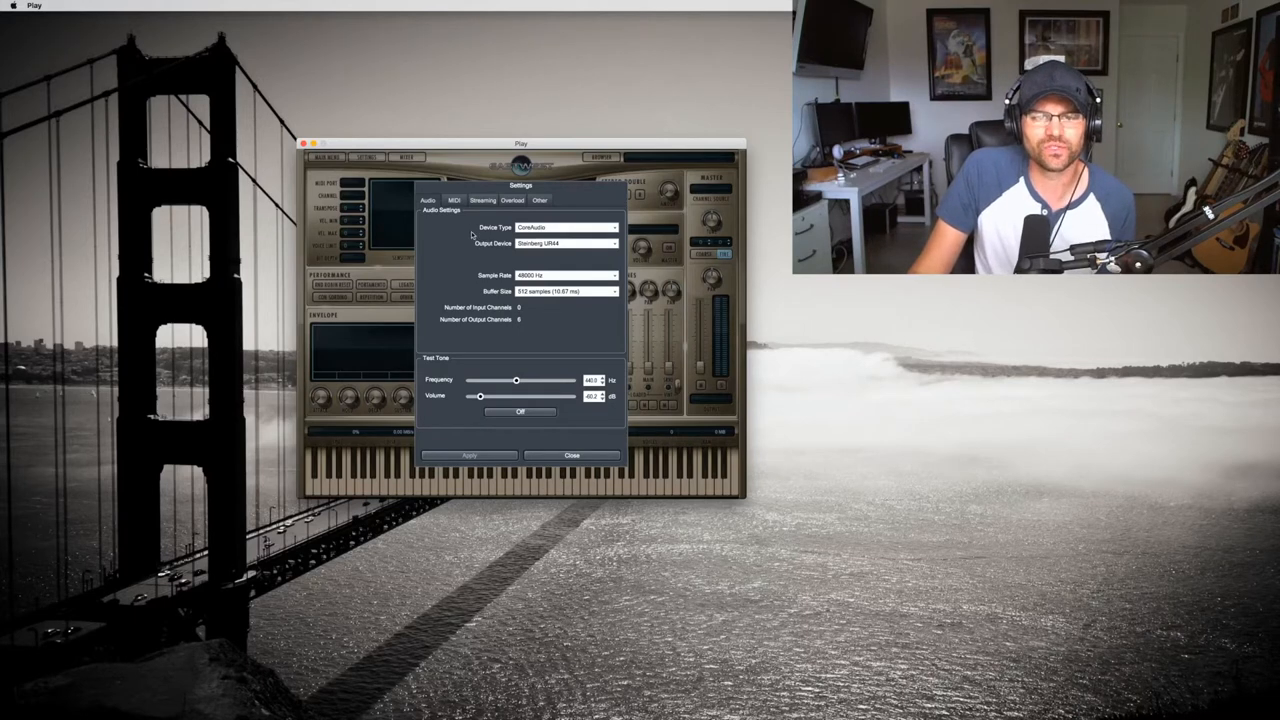
# Review the Maximum Voices choices on the Streaming tab, leaving the value unchanged
pyautogui.click(484, 200)
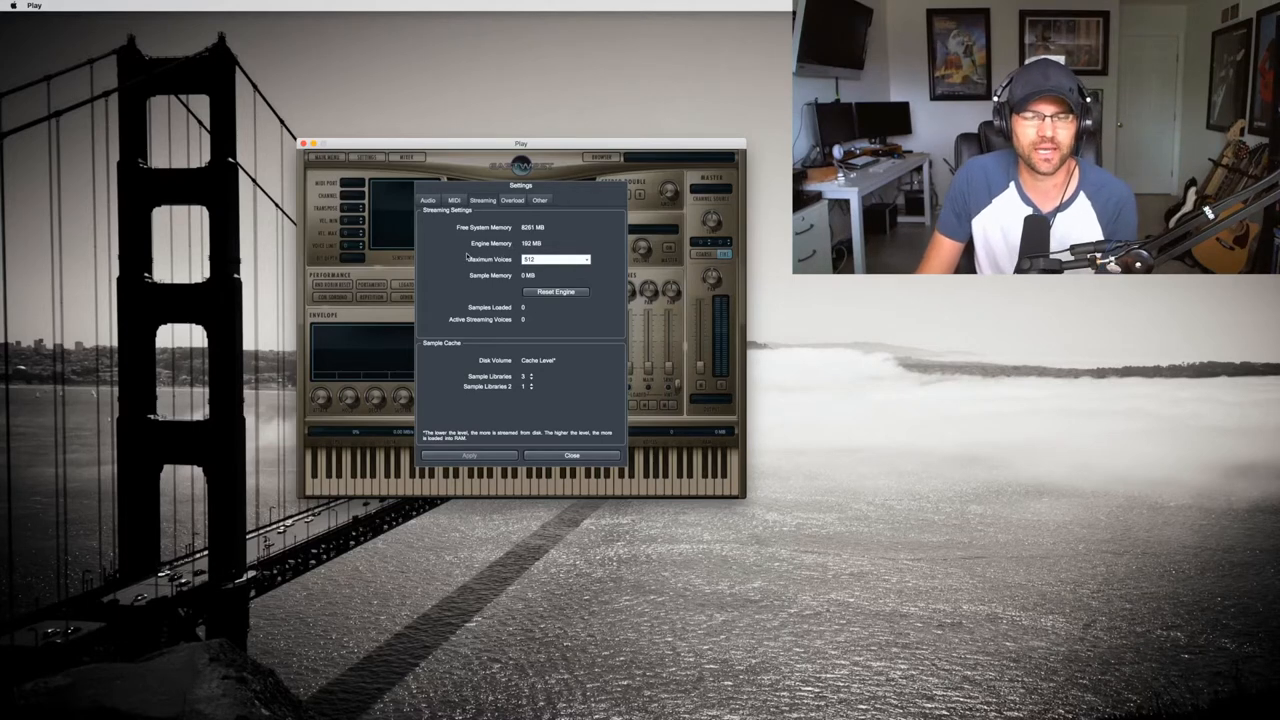
pyautogui.click(556, 260)
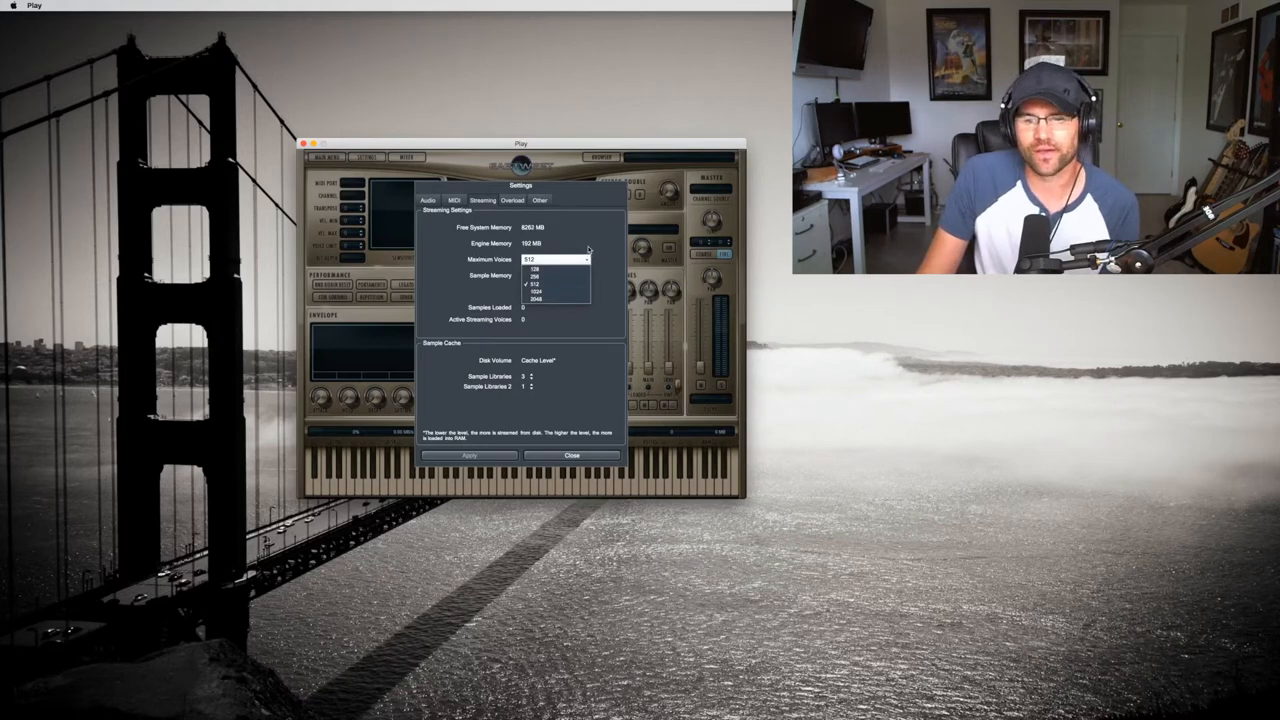
pyautogui.click(536, 284)
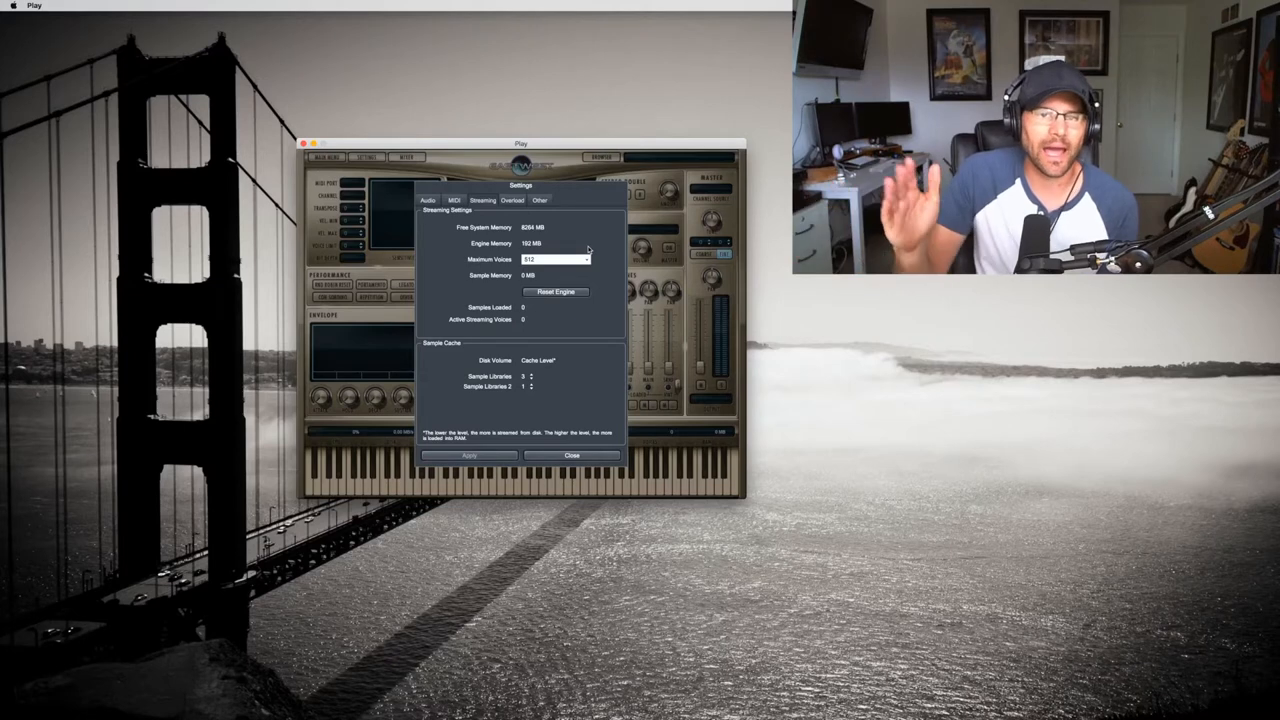
pyautogui.click(556, 260)
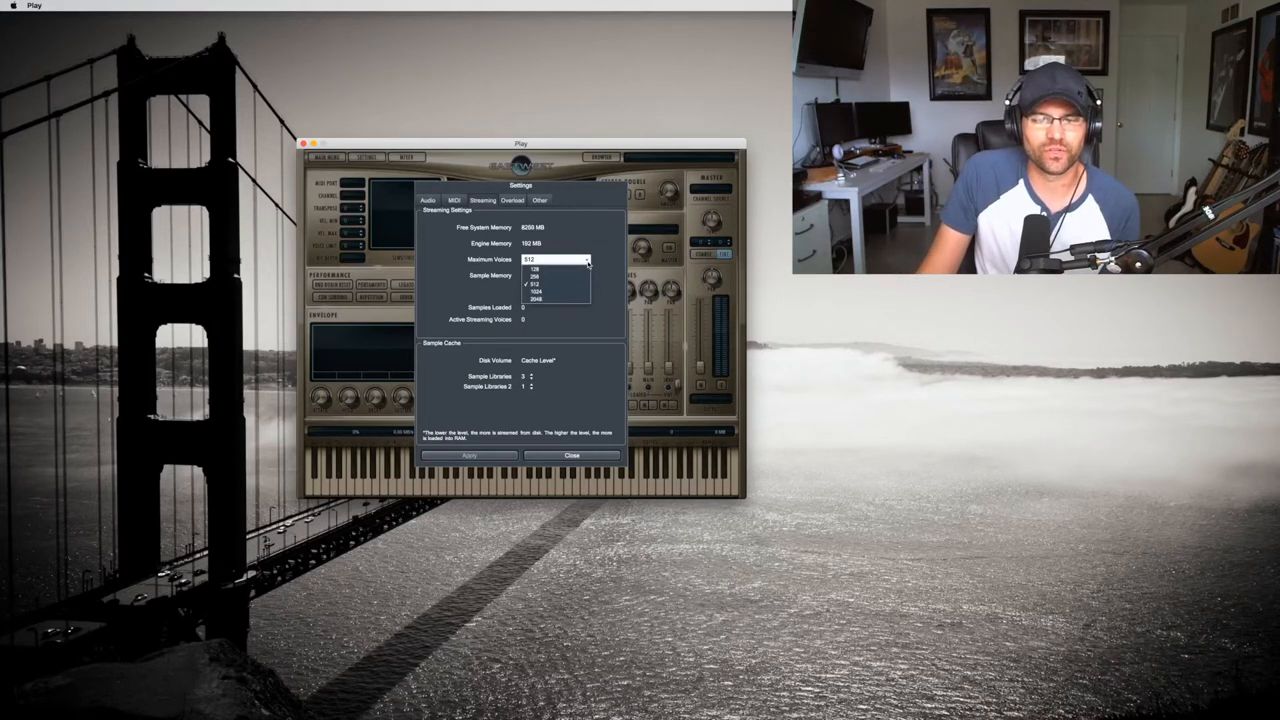
pyautogui.click(536, 284)
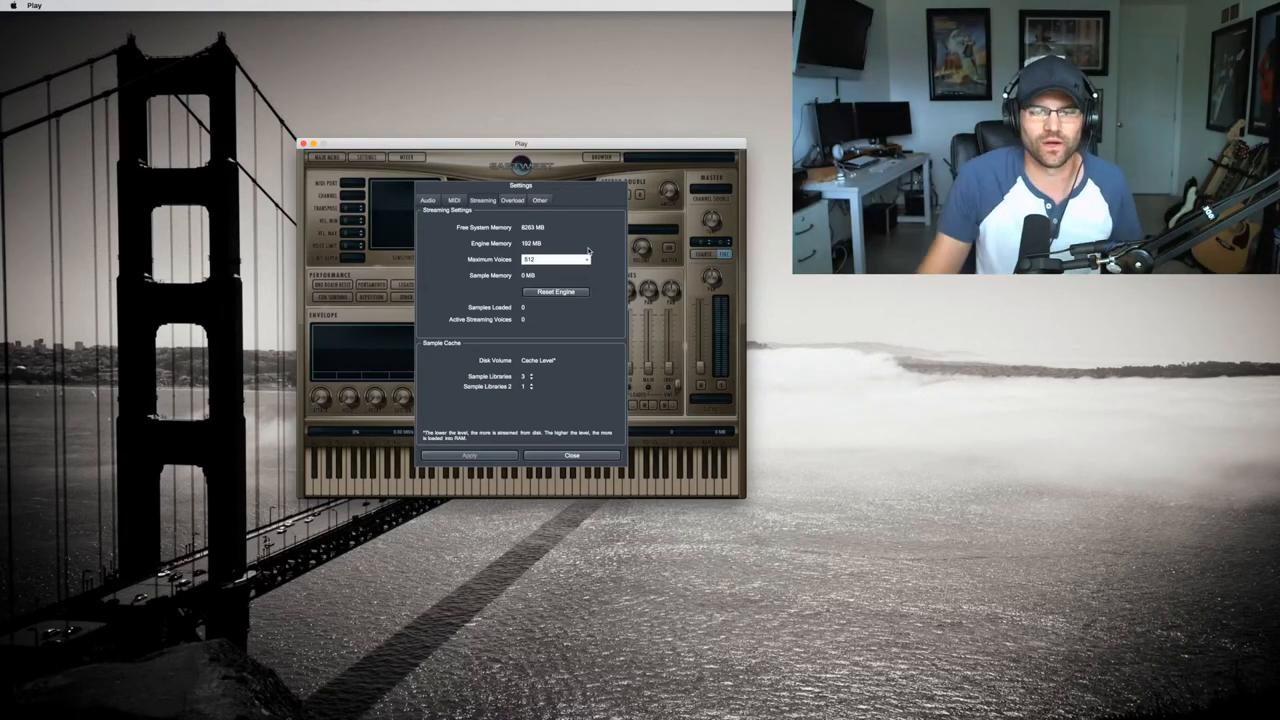
pyautogui.click(556, 260)
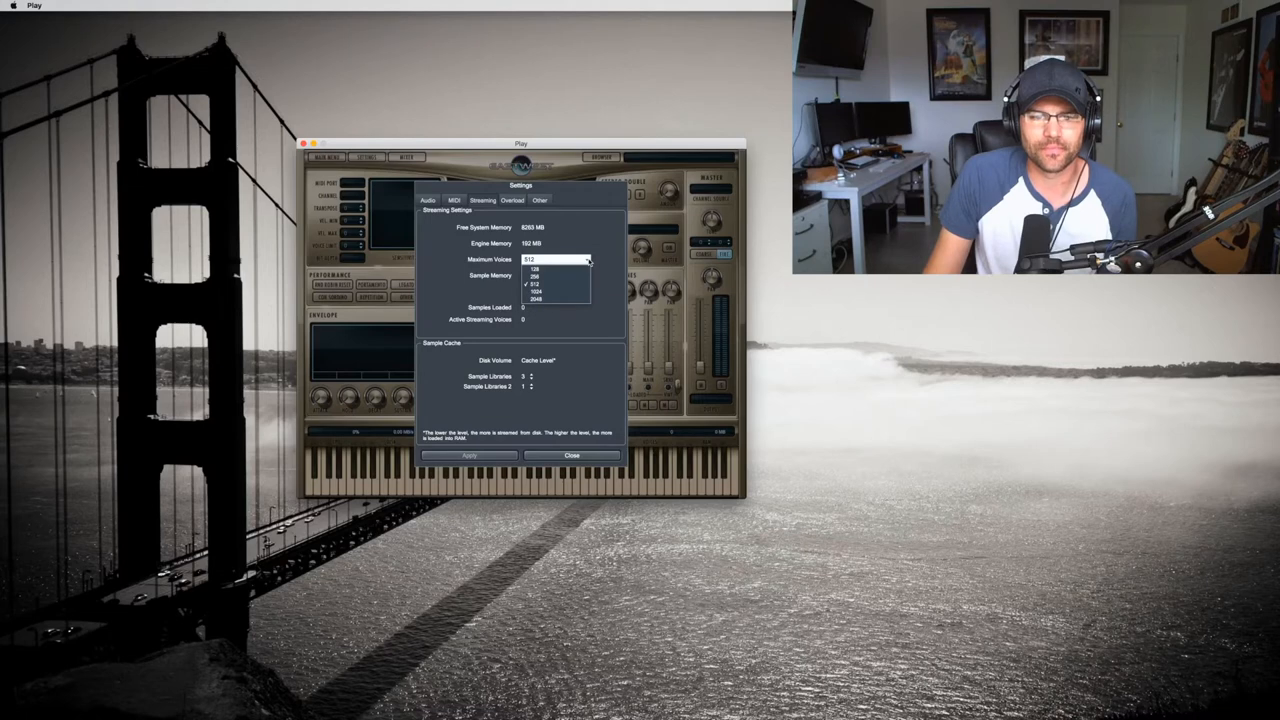
pyautogui.click(534, 284)
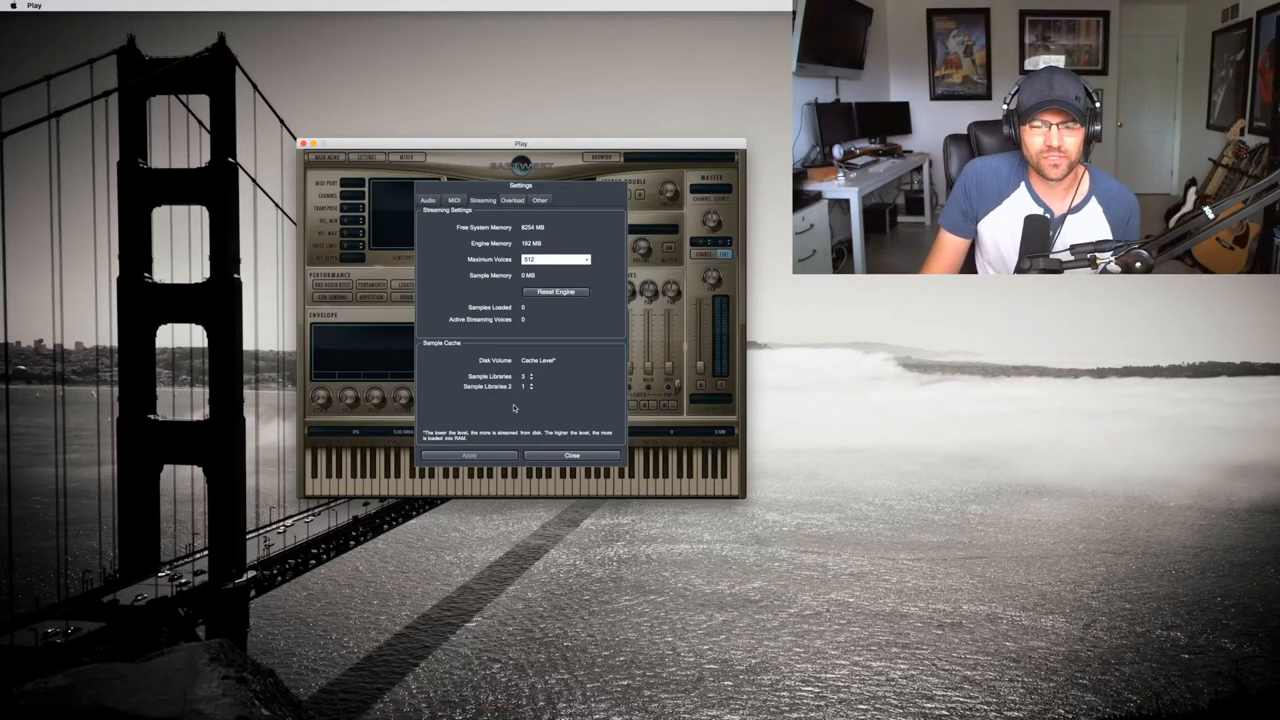
pyautogui.moveTo(516, 412)
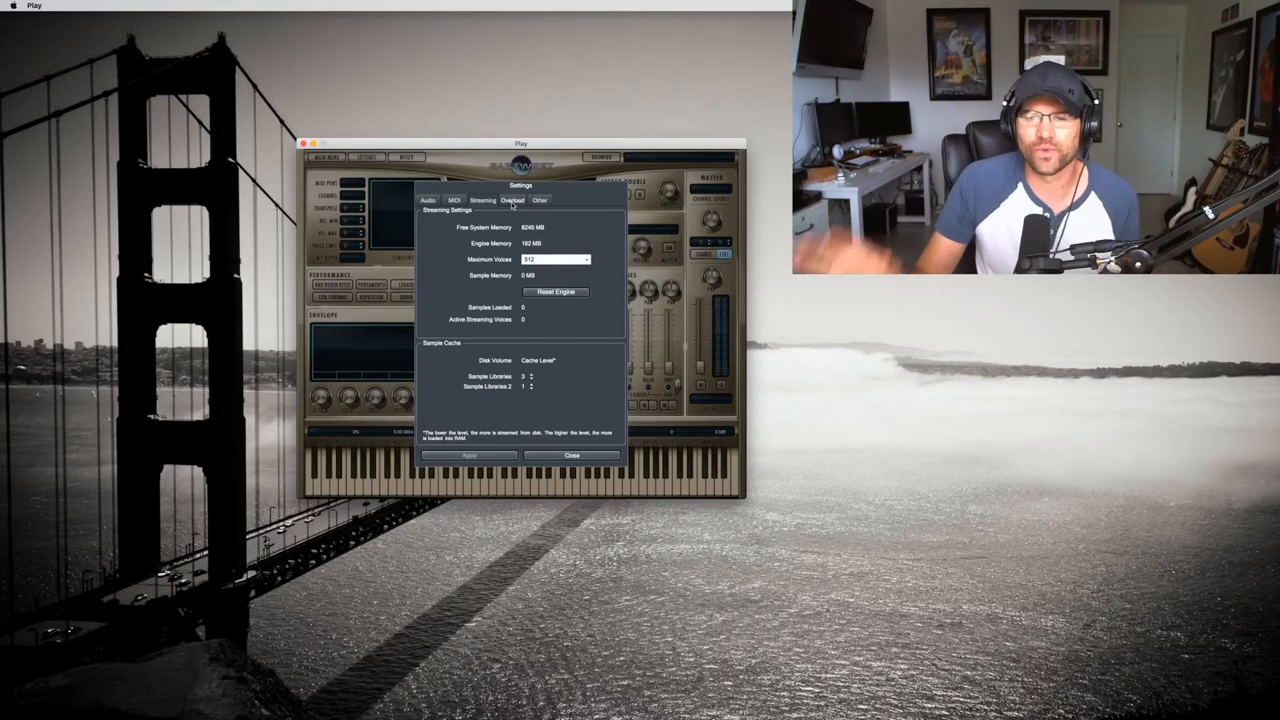
# Show the Overload tab with its enable option and CPU load limit
pyautogui.click(512, 200)
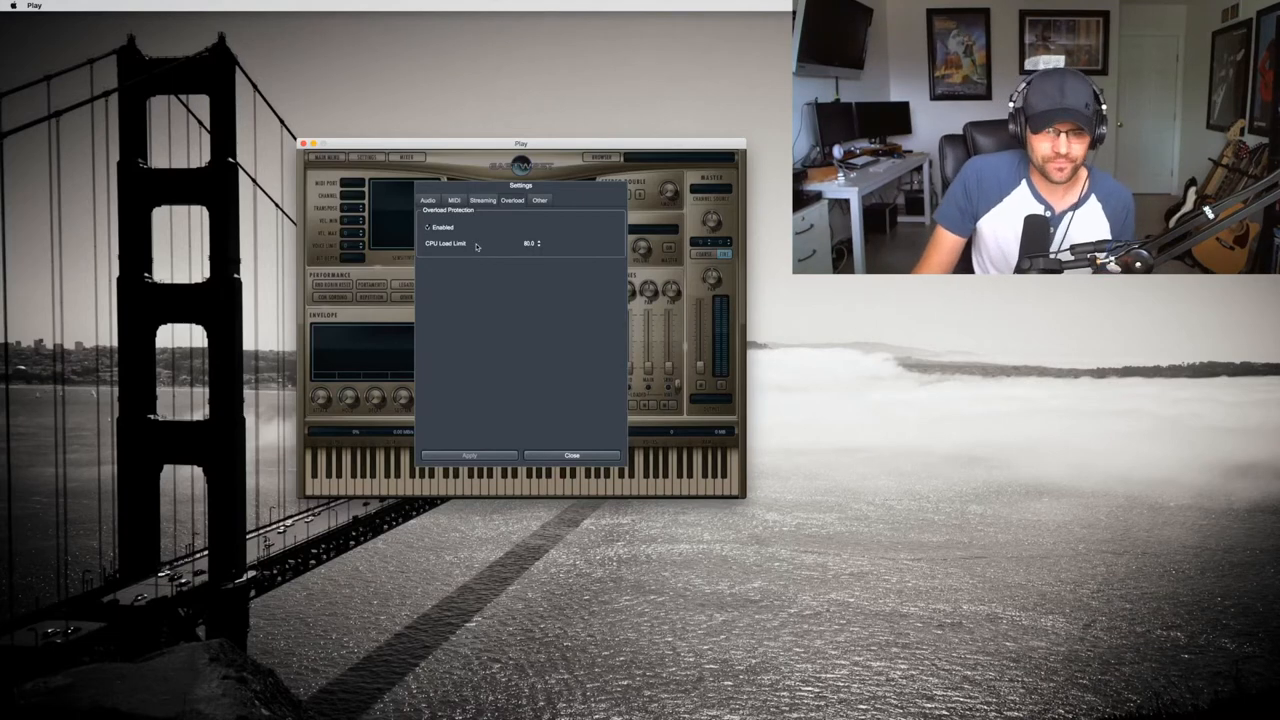
pyautogui.moveTo(458, 256)
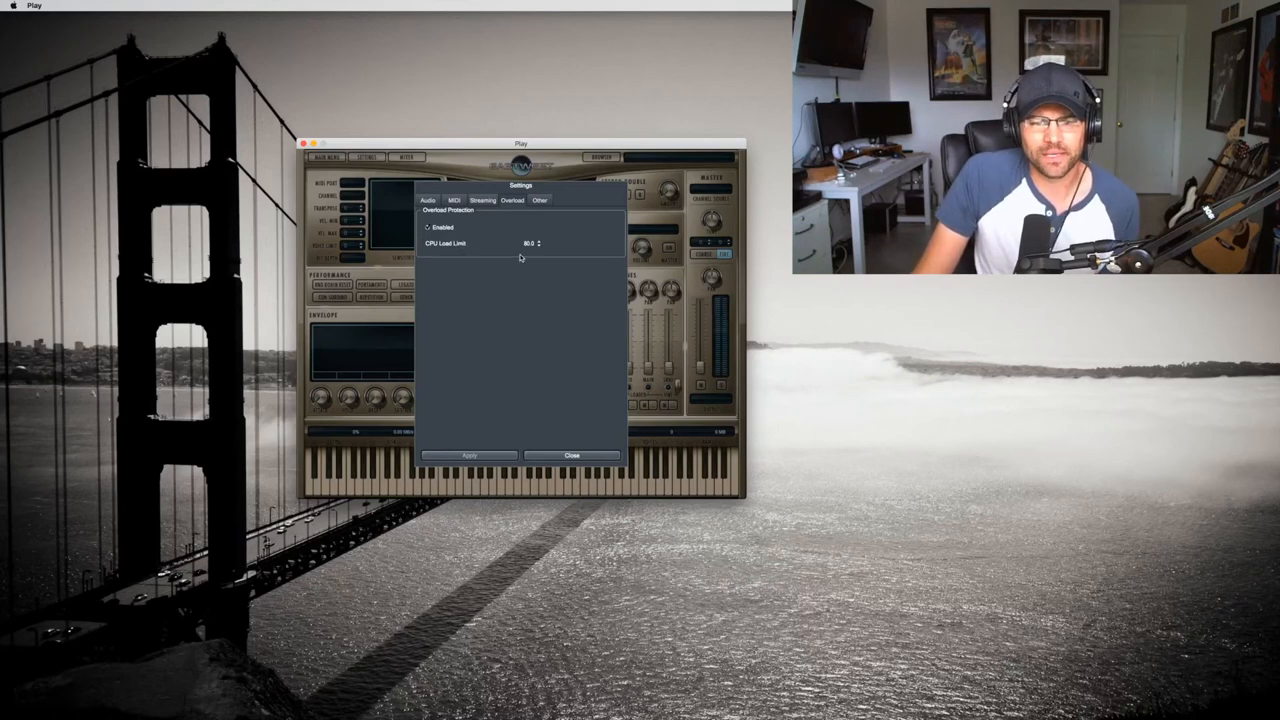
pyautogui.moveTo(548, 244)
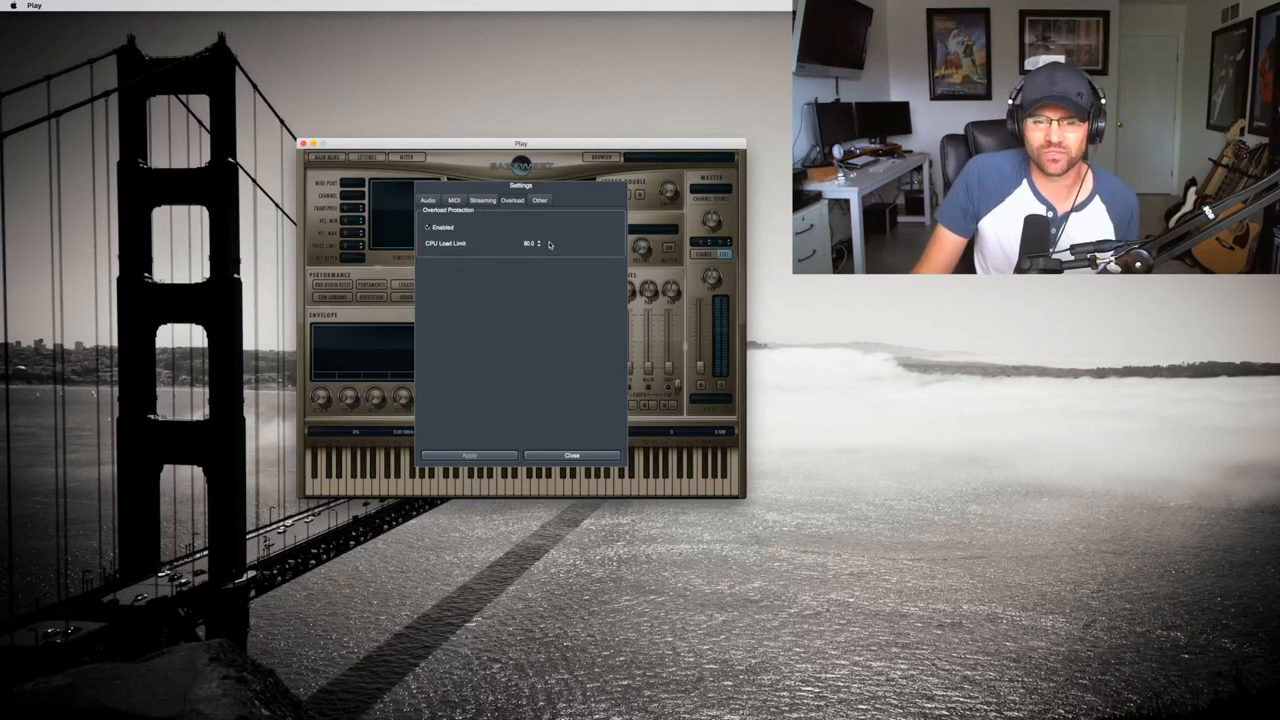